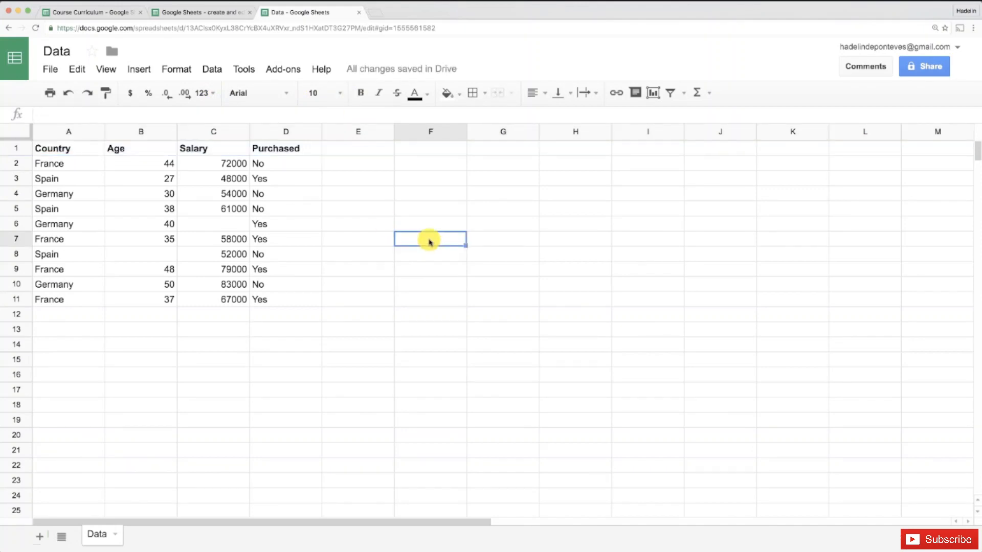
{"action": "mouse_move", "coordinate": [461, 264]}
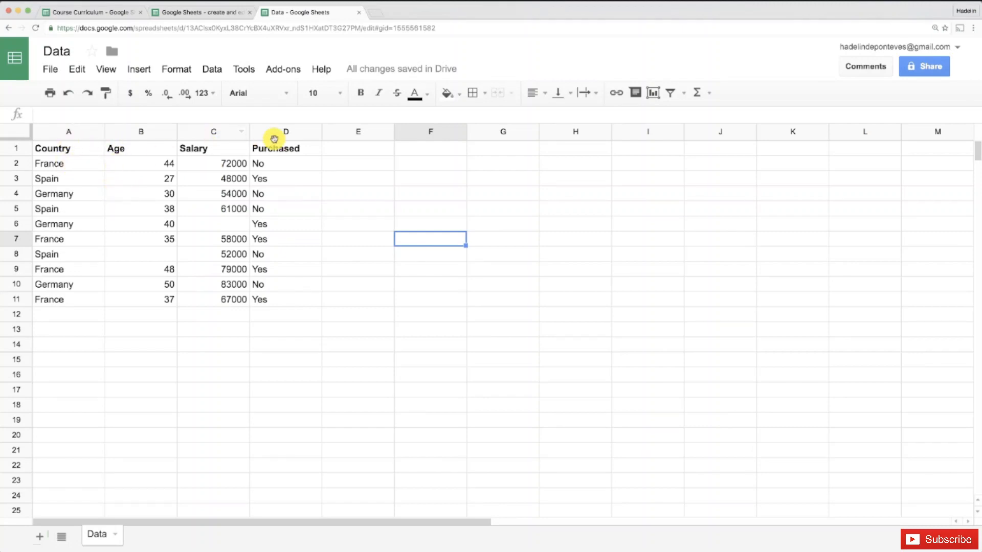
{"action": "mouse_move", "coordinate": [77, 300]}
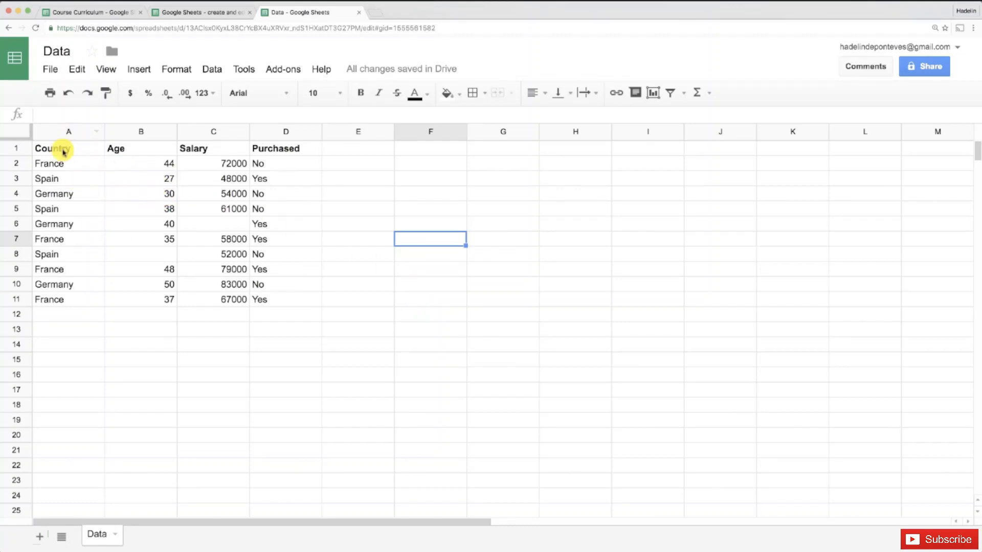
{"action": "mouse_move", "coordinate": [197, 193]}
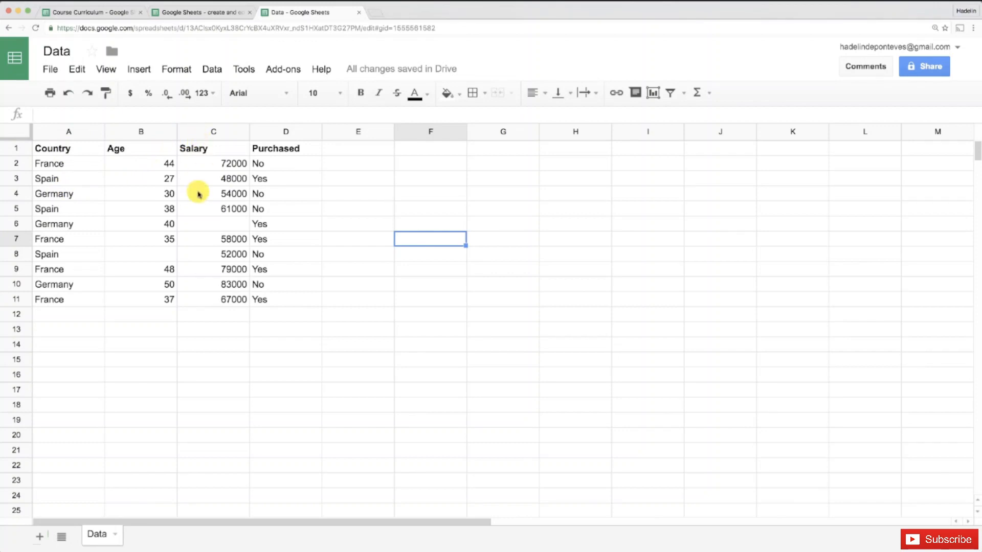
{"action": "mouse_move", "coordinate": [286, 153]}
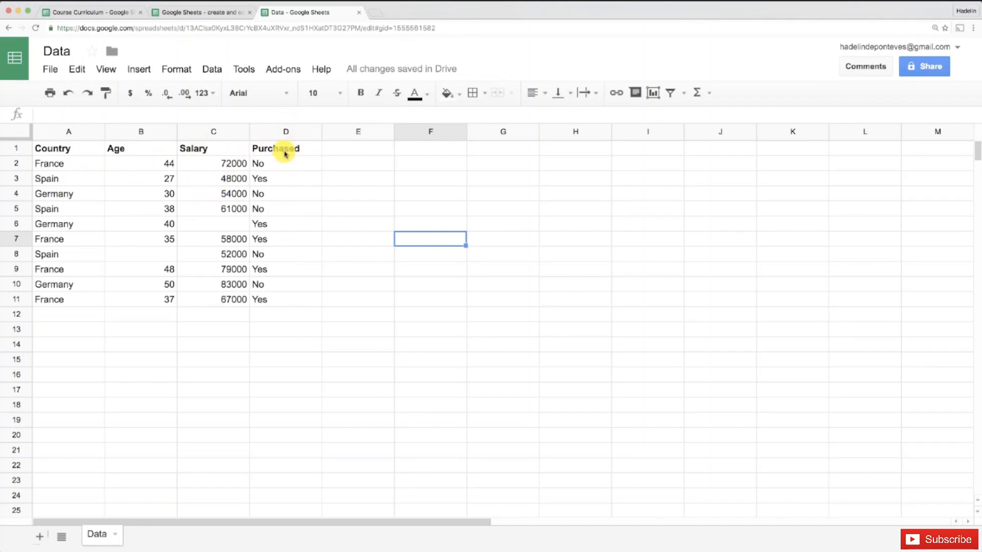
{"action": "mouse_move", "coordinate": [286, 164]}
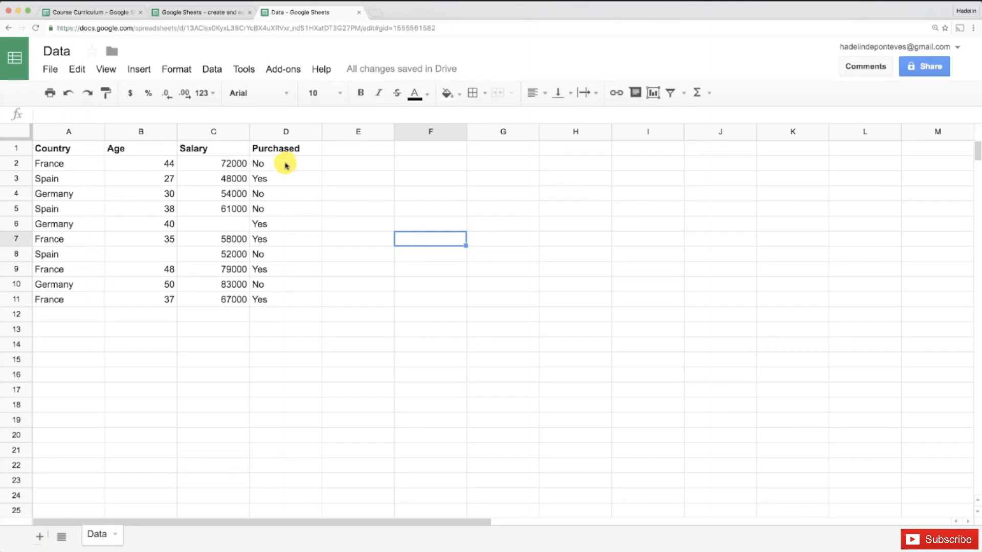
{"action": "mouse_move", "coordinate": [111, 216]}
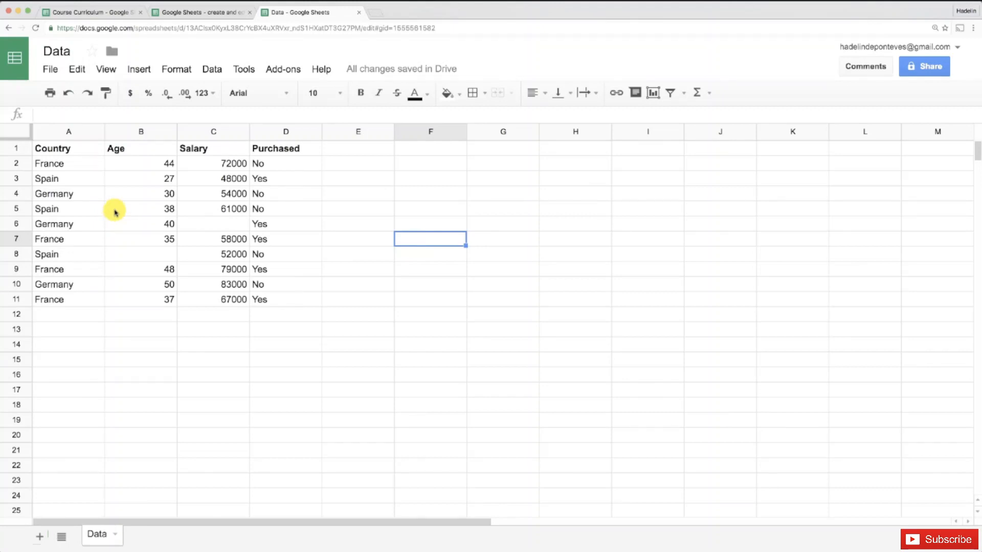
{"action": "mouse_move", "coordinate": [106, 219]}
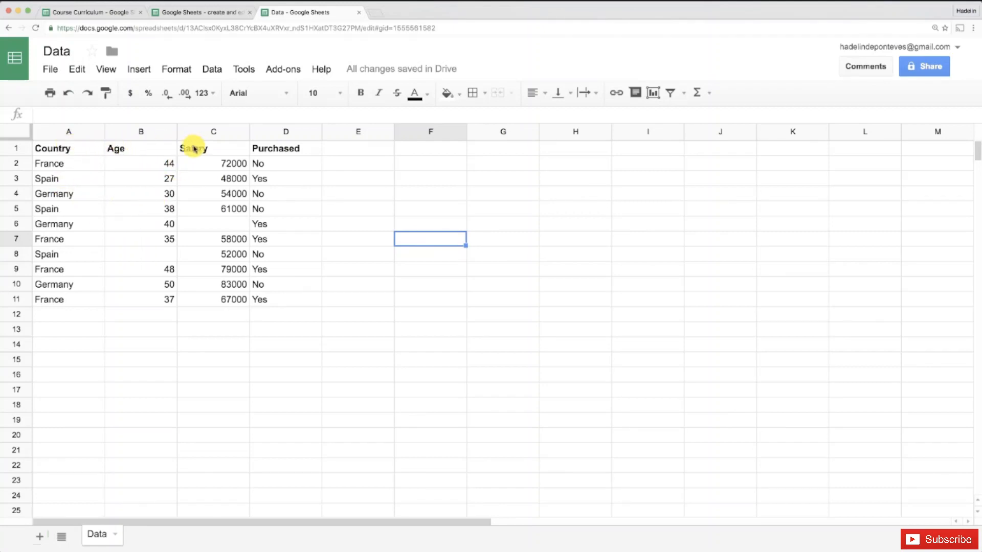
{"action": "mouse_move", "coordinate": [284, 152]}
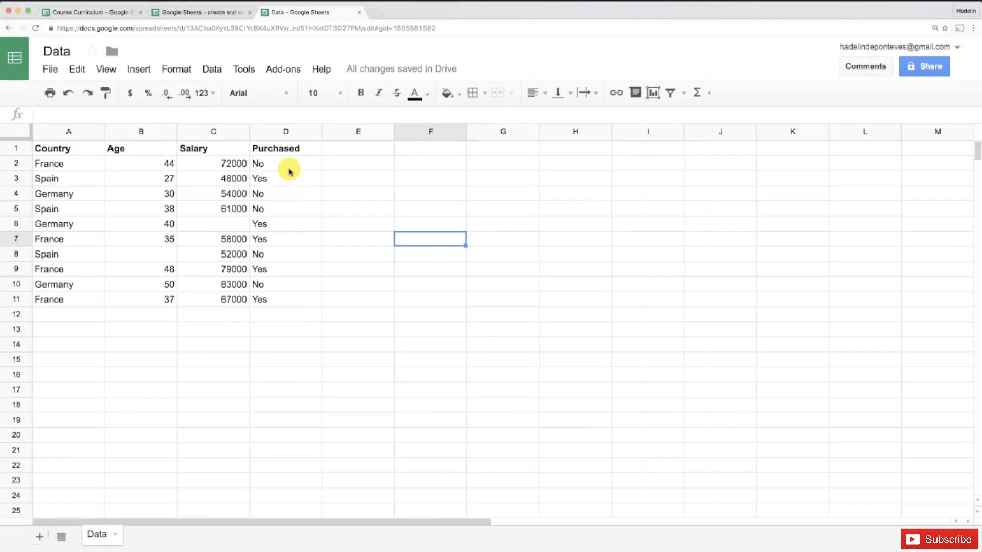
{"action": "mouse_move", "coordinate": [140, 225]}
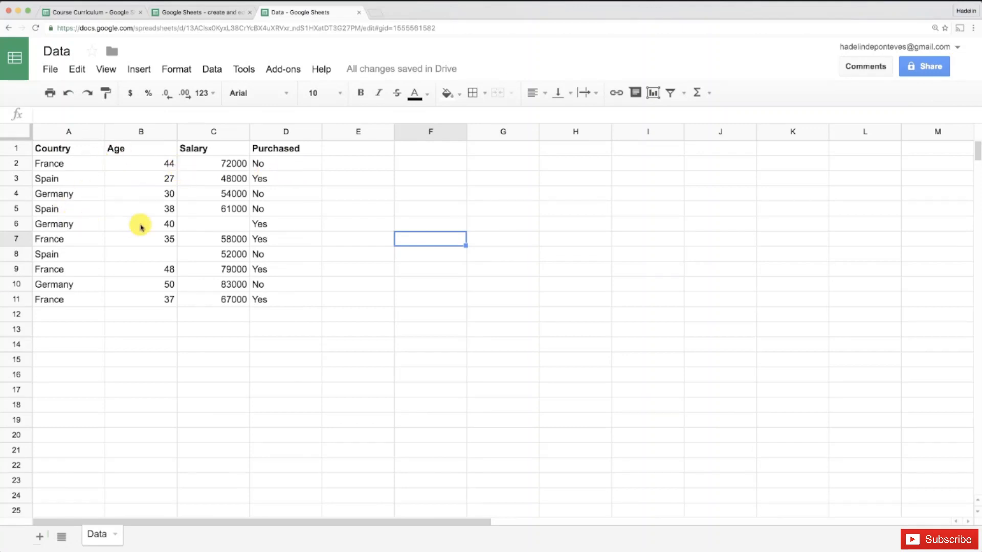
{"action": "mouse_move", "coordinate": [193, 211]}
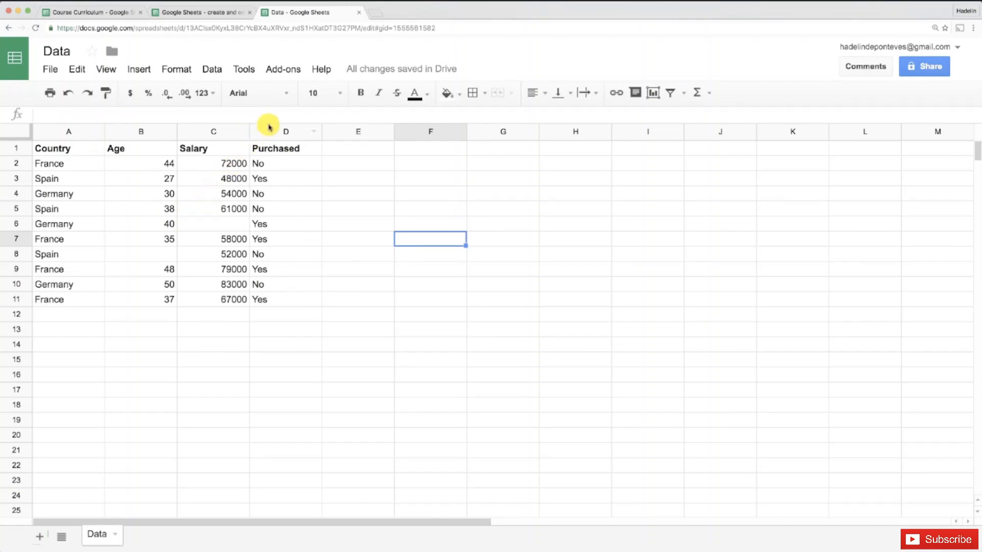
{"action": "mouse_move", "coordinate": [286, 230]}
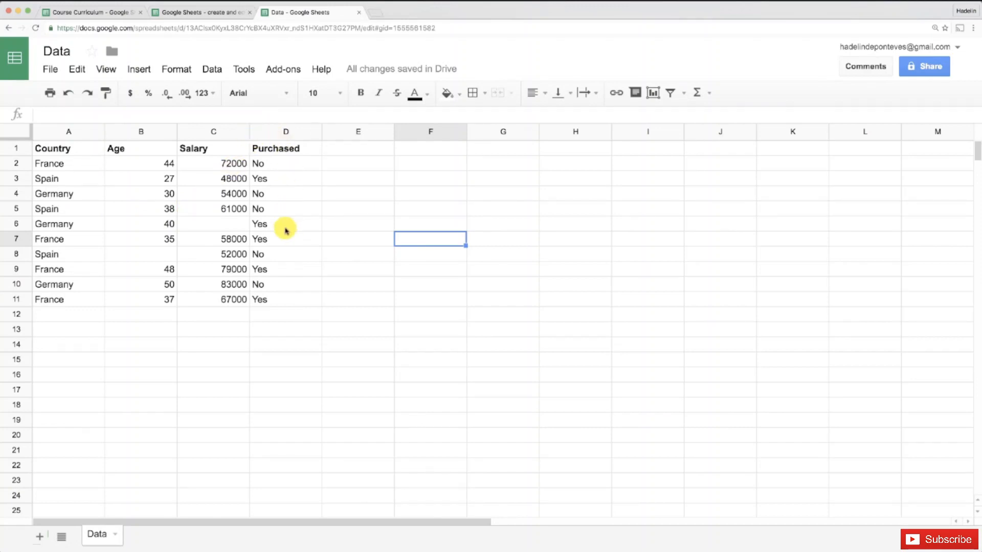